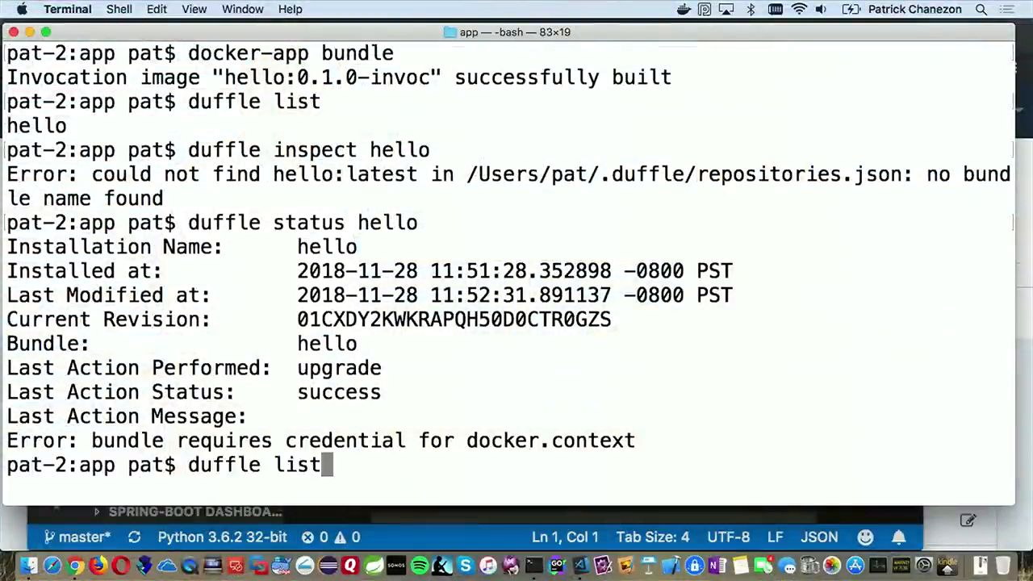
# Push the hello app to Docker Hub under the chanezon1 namespace.
pyautogui.write('docker-app status hello')
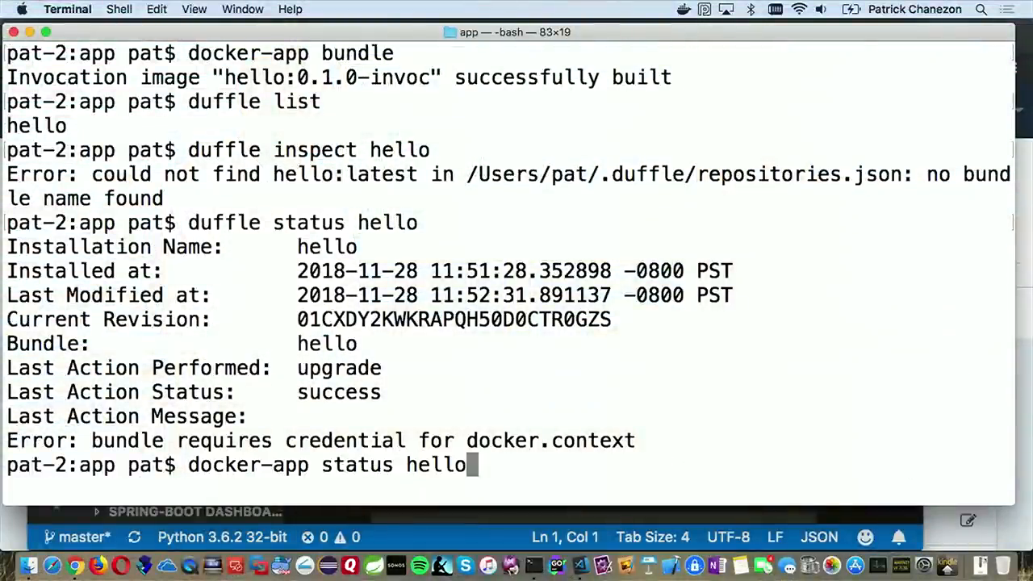
pyautogui.write('docker-app upgrade hello --set port=9879 --set text="hello Microsoft Connect()"')
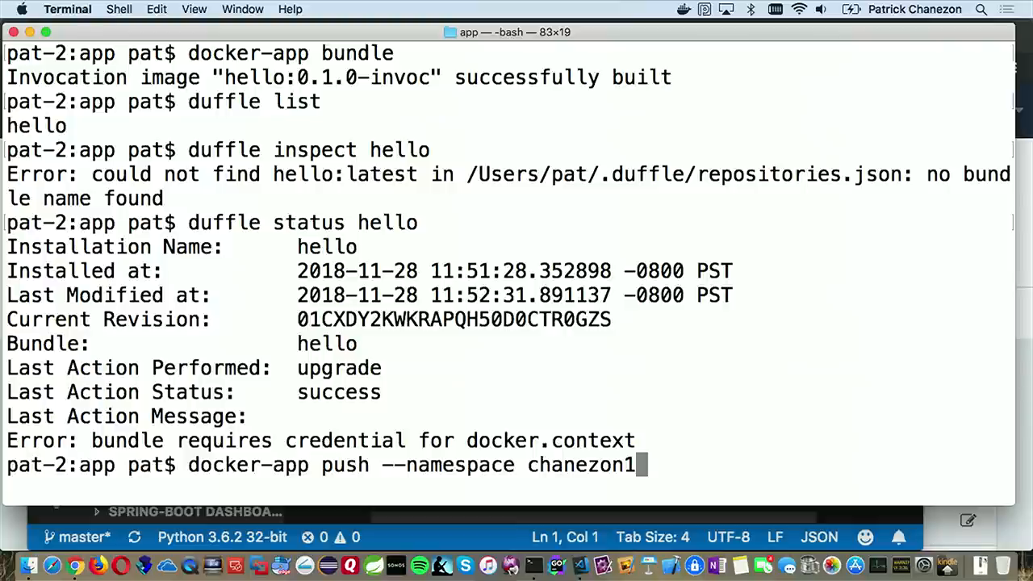
pyautogui.press('Return')
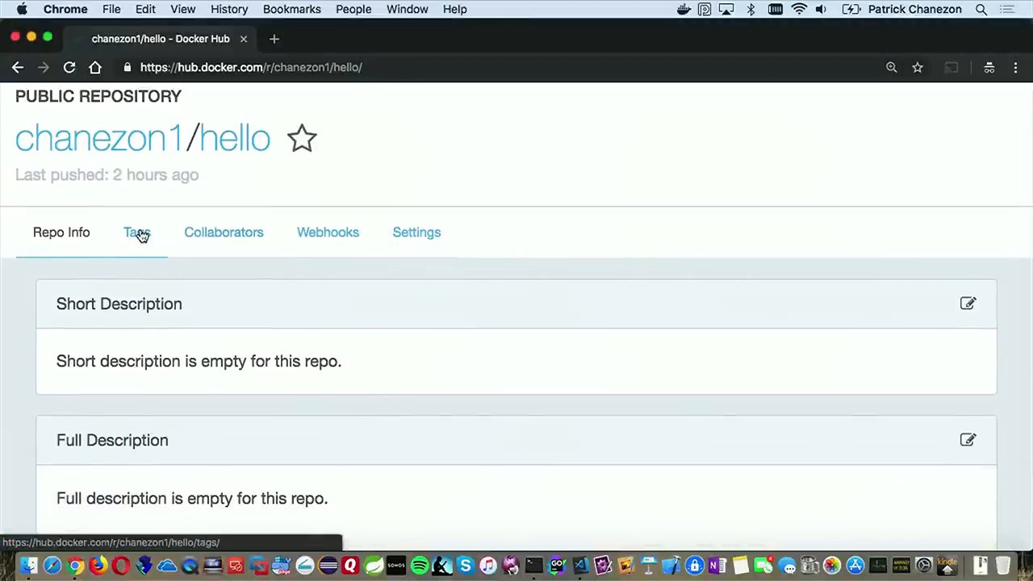
# View the hello repository's tags to confirm 0.1.0-invoc, then return to Terminal.
pyautogui.click(137, 232)
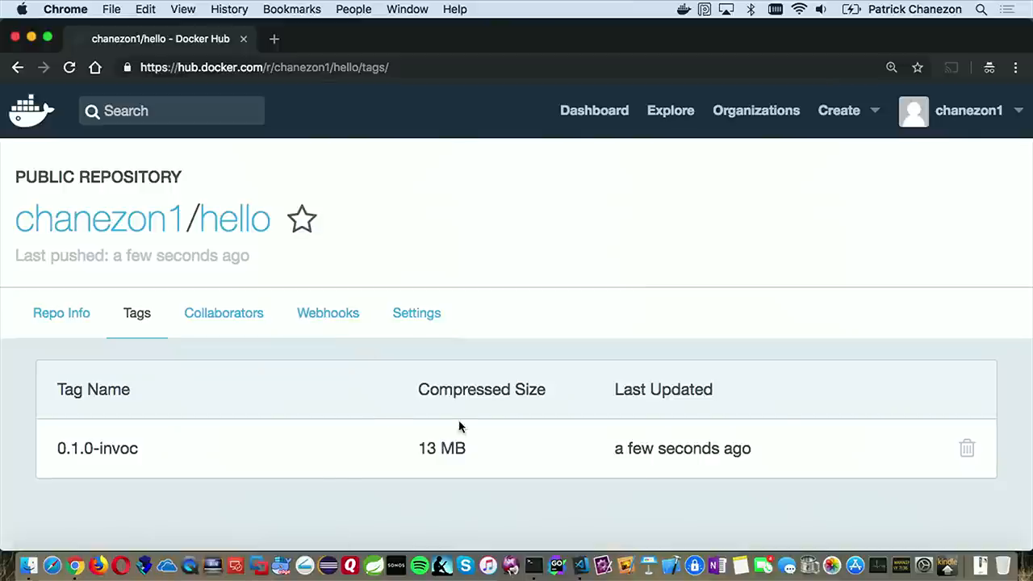
pyautogui.moveTo(678, 450)
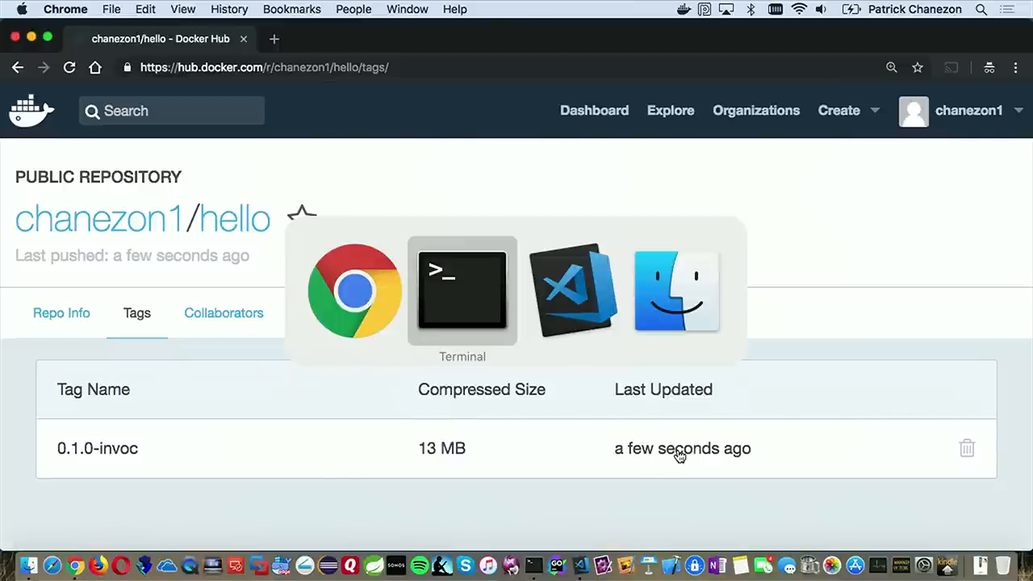
pyautogui.click(462, 291)
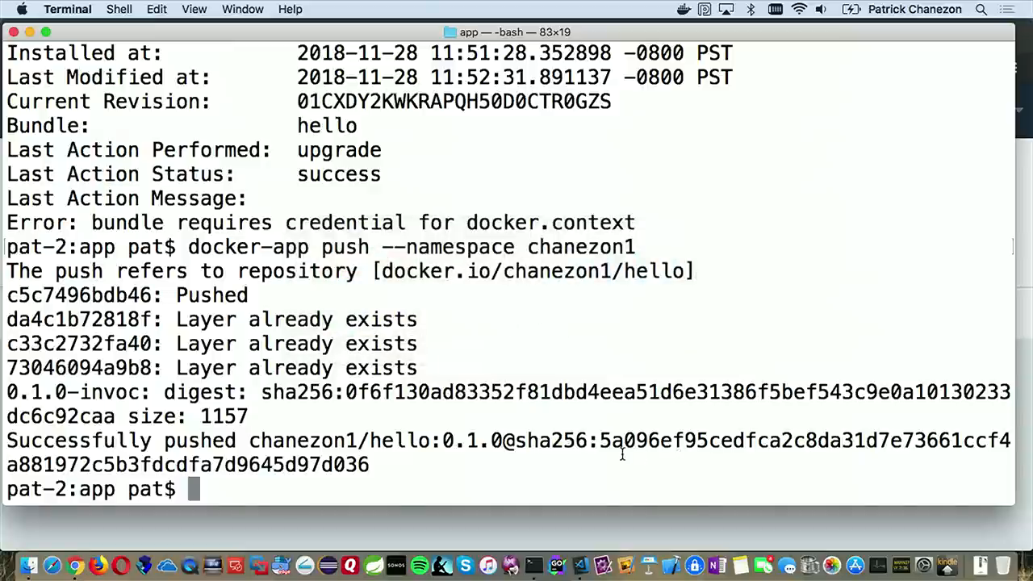
# Inspect chanezon1/monitoring:0.1.0 to show its two services and four parameters.
pyautogui.write('curl localhost:9879')
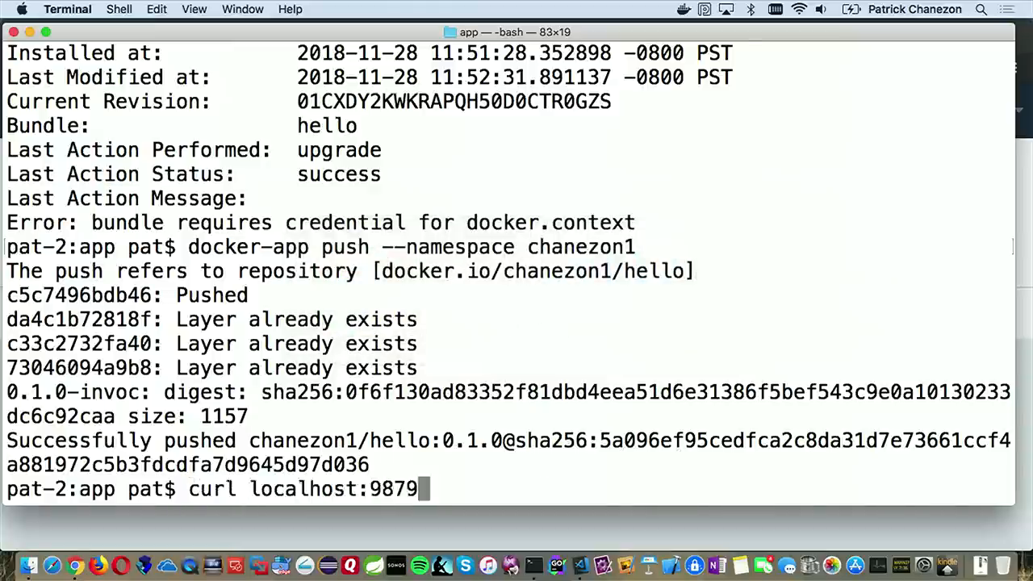
pyautogui.write('duffle list')
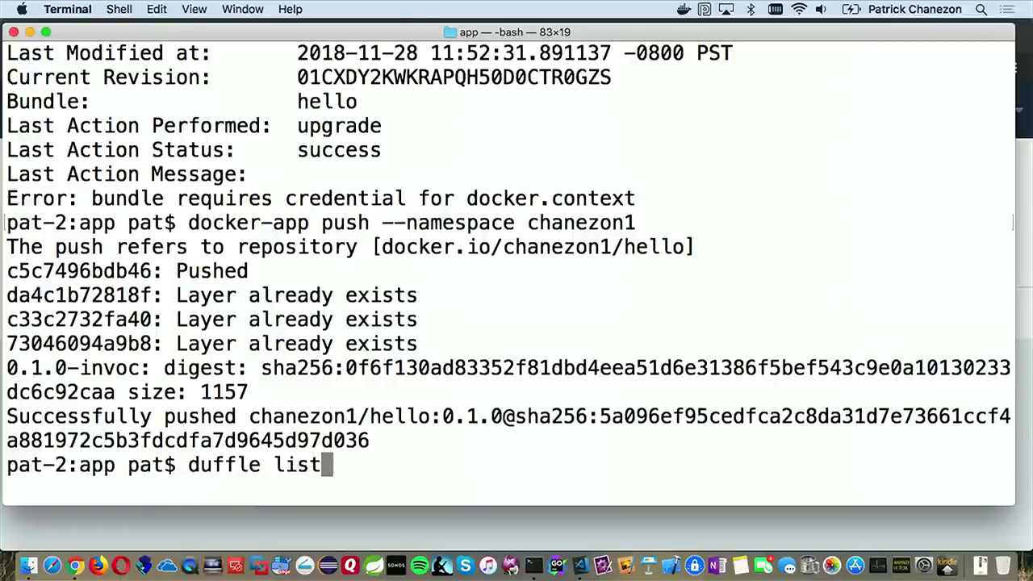
pyautogui.write('curl localhost:8769')
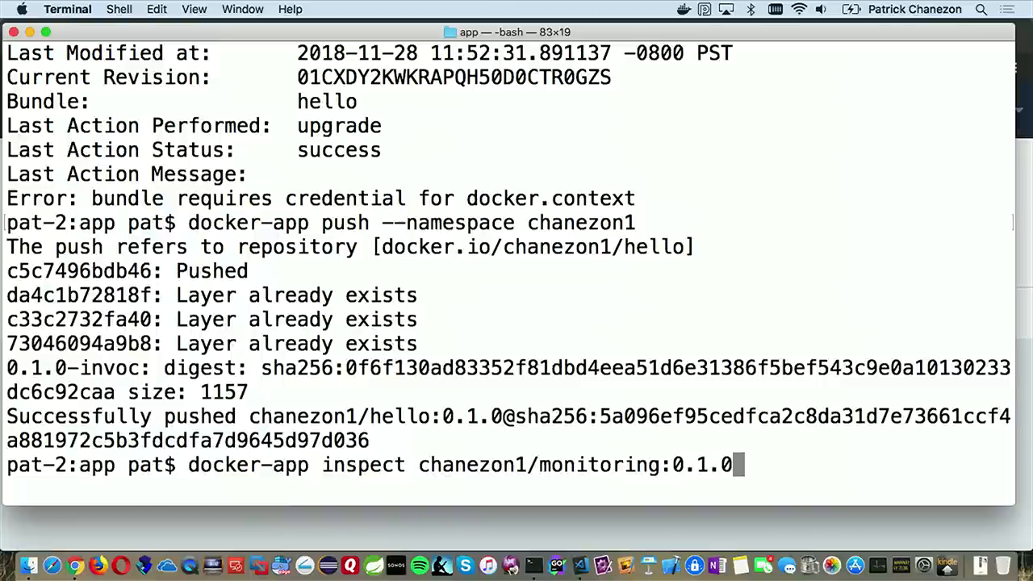
pyautogui.press('Return')
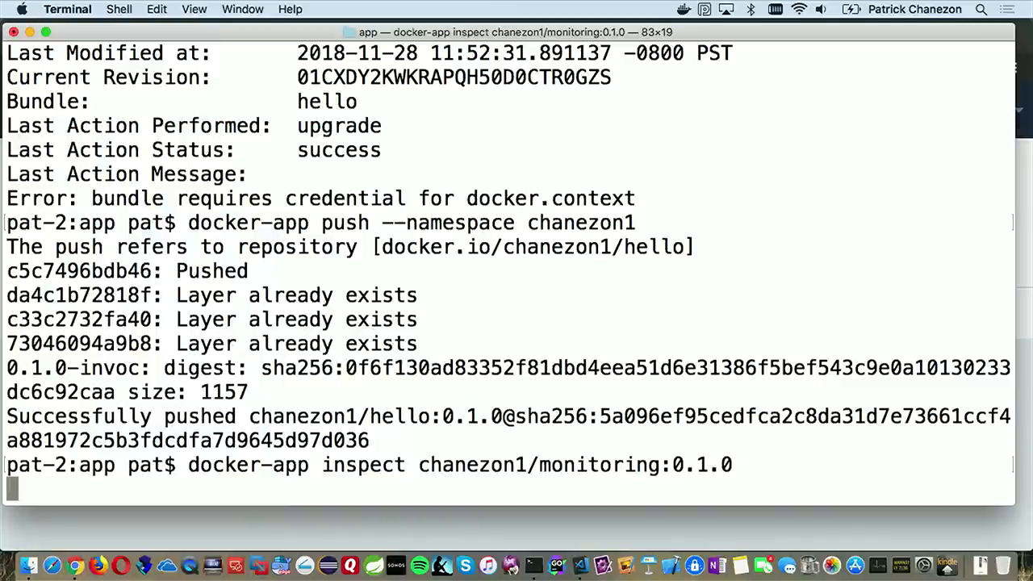
pyautogui.press('Return')
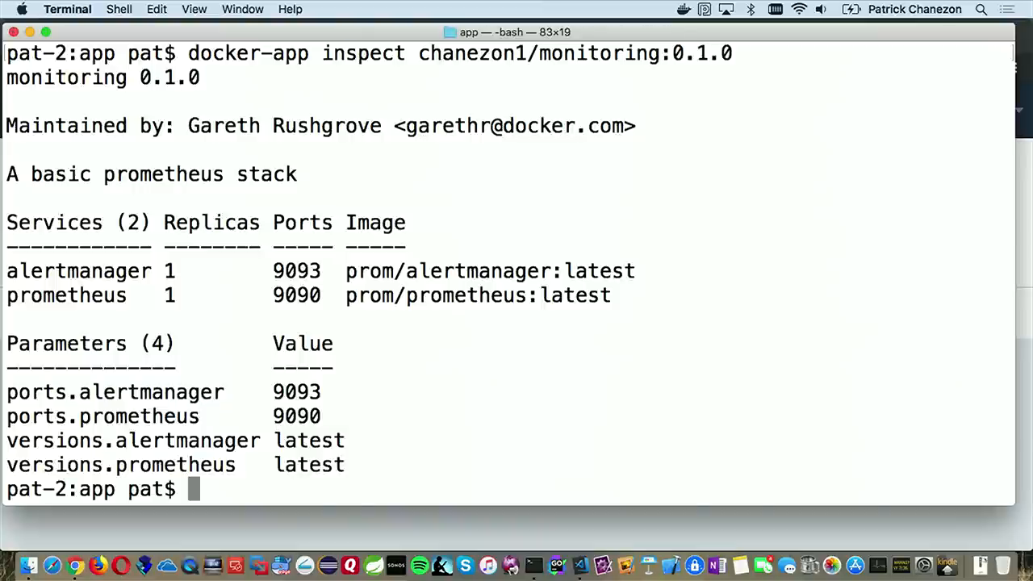
pyautogui.moveTo(613, 469)
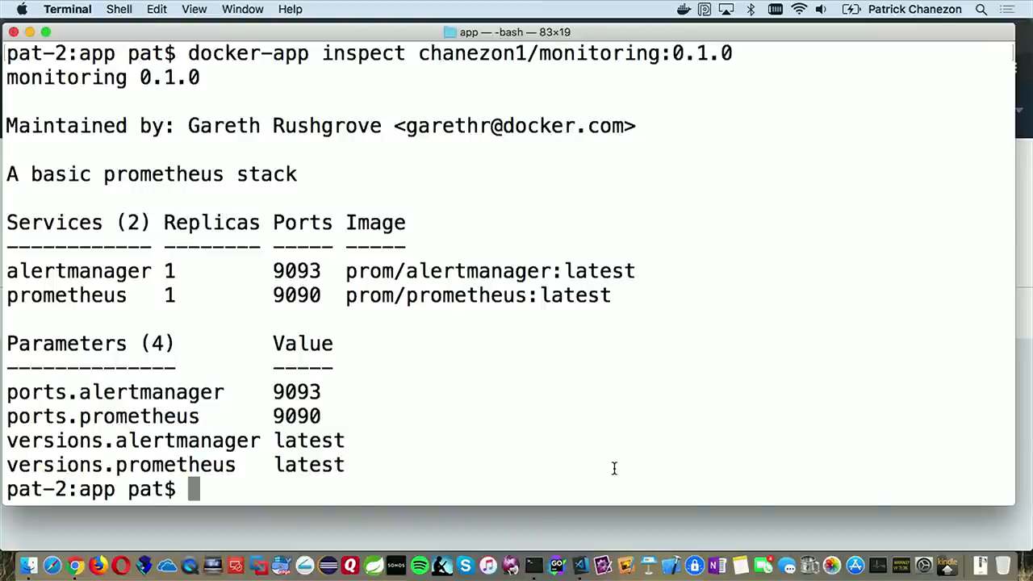